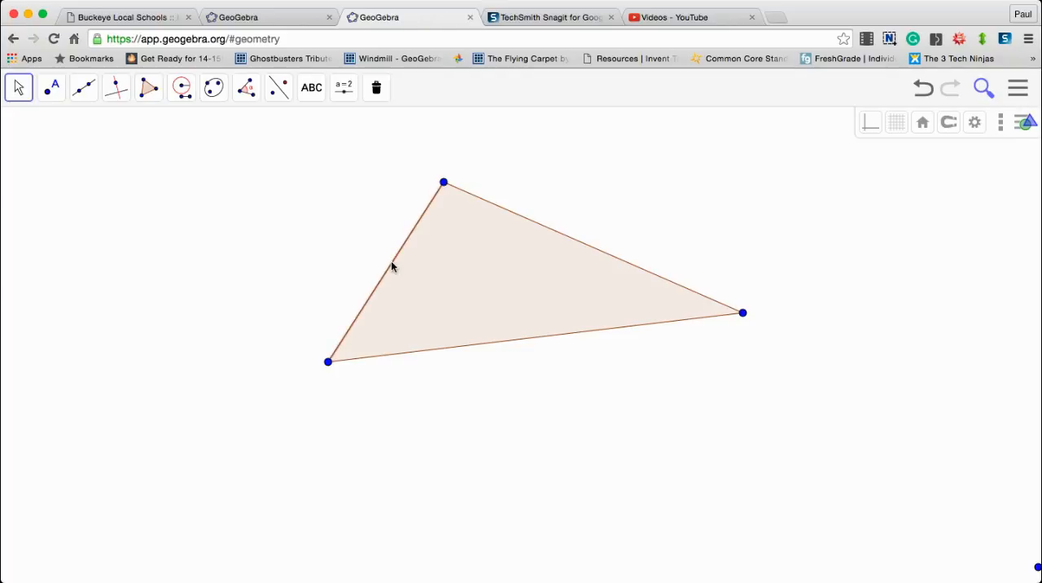
pyautogui.moveTo(592, 254)
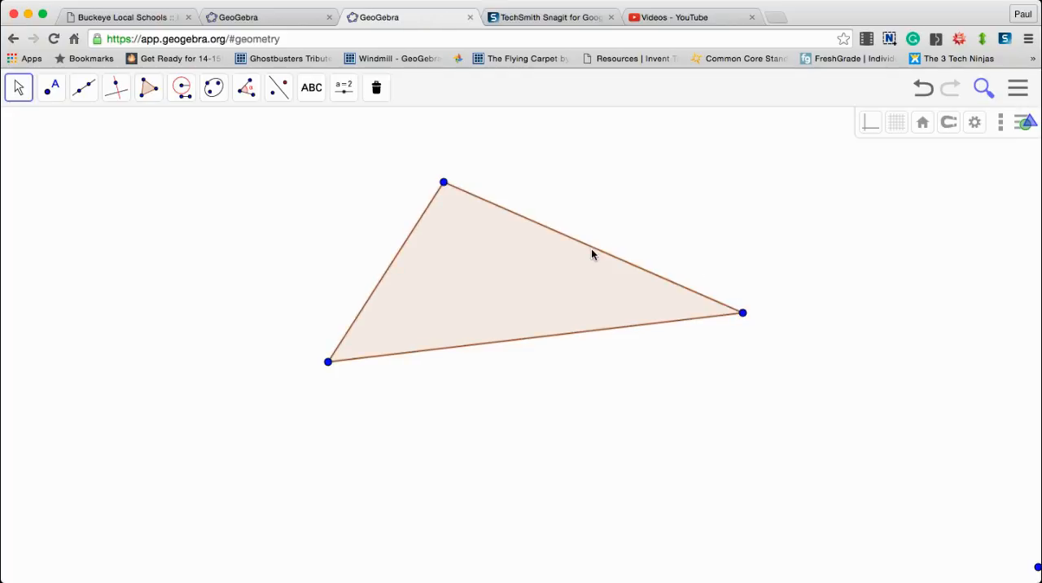
pyautogui.moveTo(446, 188)
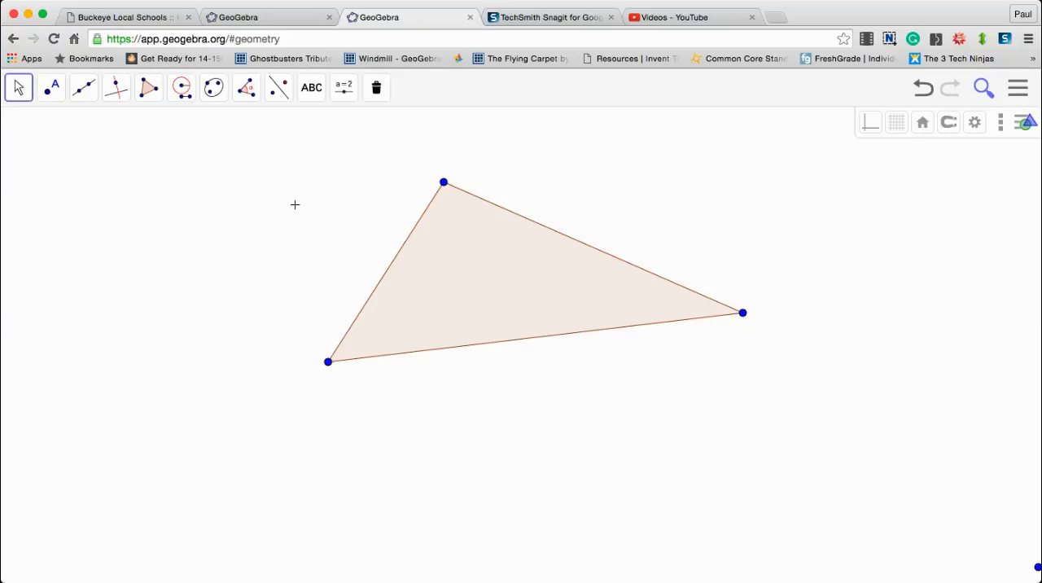
pyautogui.moveTo(234, 230)
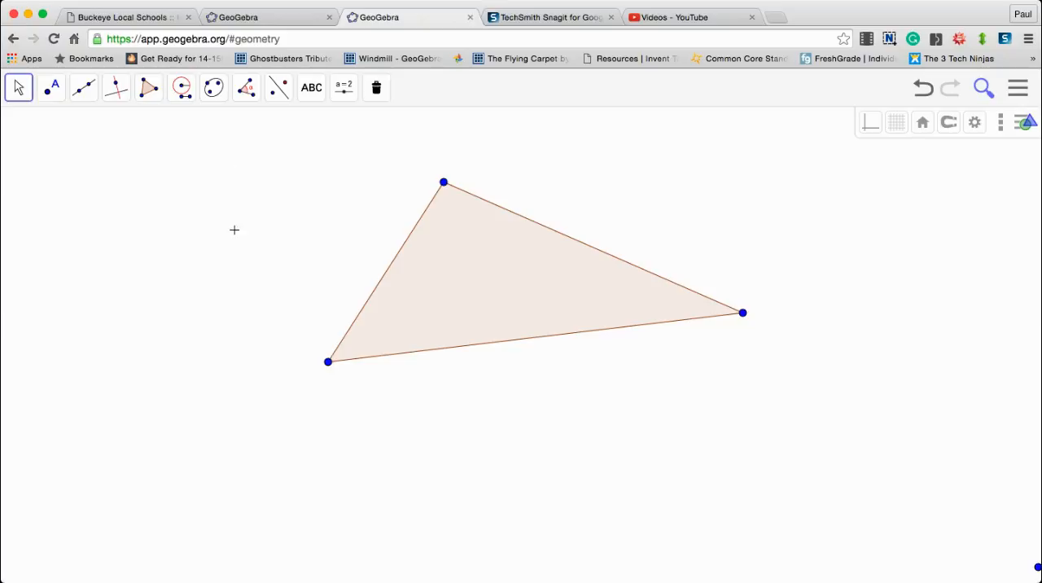
pyautogui.moveTo(194, 171)
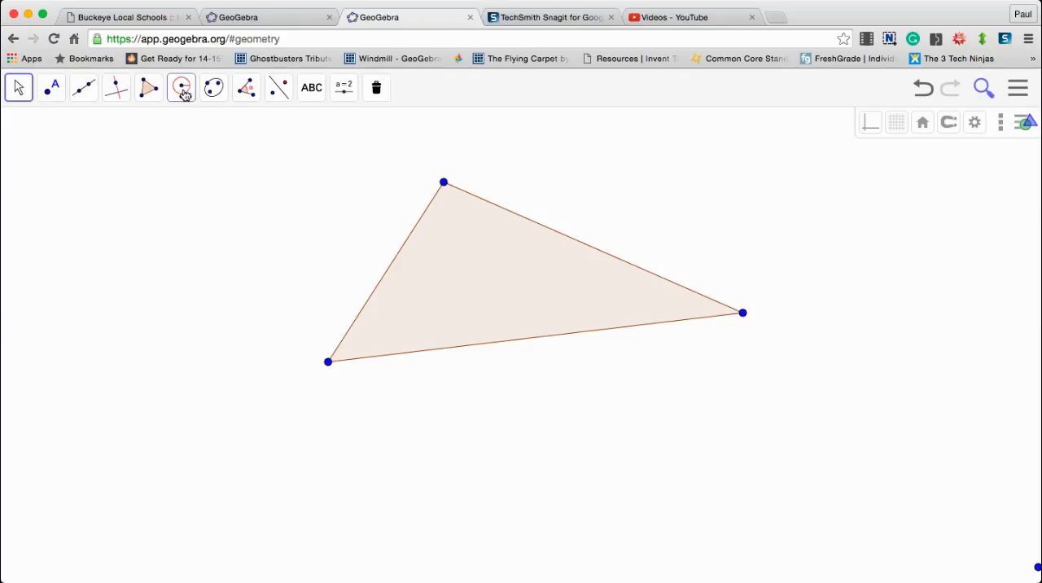
# Step: Draw a circle centred on the lower-left vertex, with its radius set by a point
pyautogui.click(181, 87)
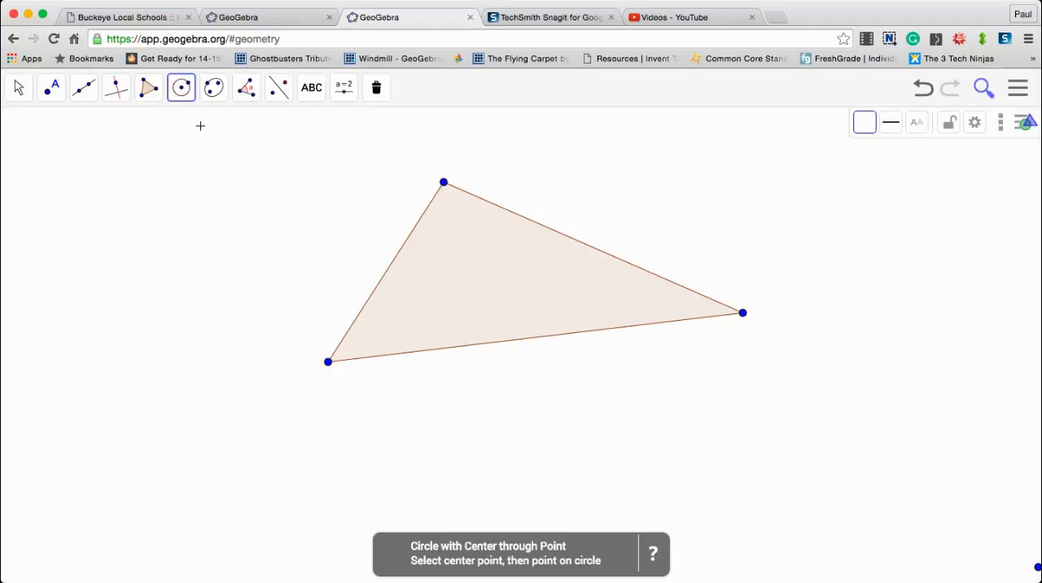
pyautogui.click(328, 361)
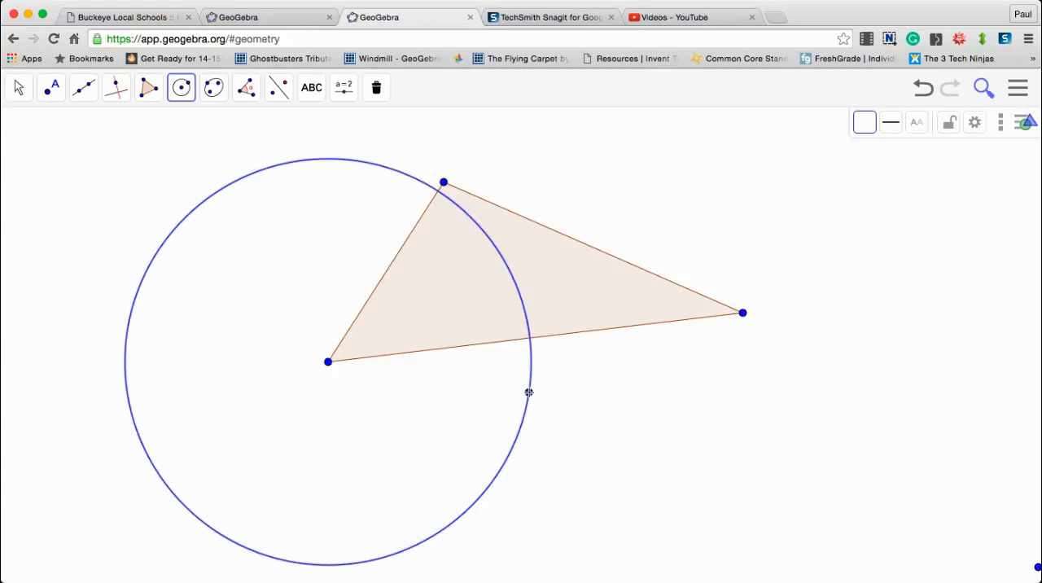
pyautogui.click(528, 392)
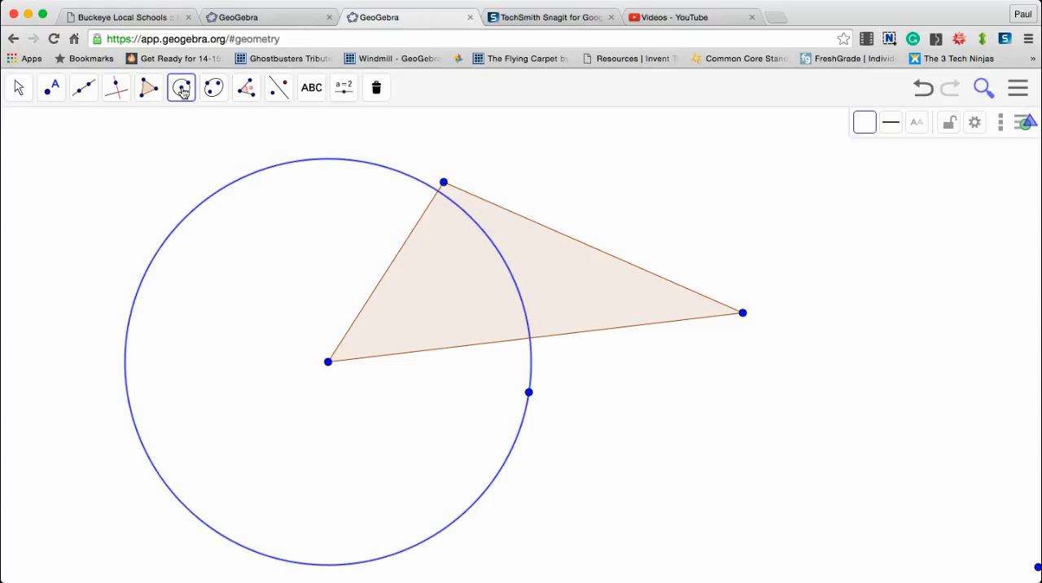
# Step: Copy that circle's radius with Compass onto the right vertex, then enlarge the radius
pyautogui.click(181, 87)
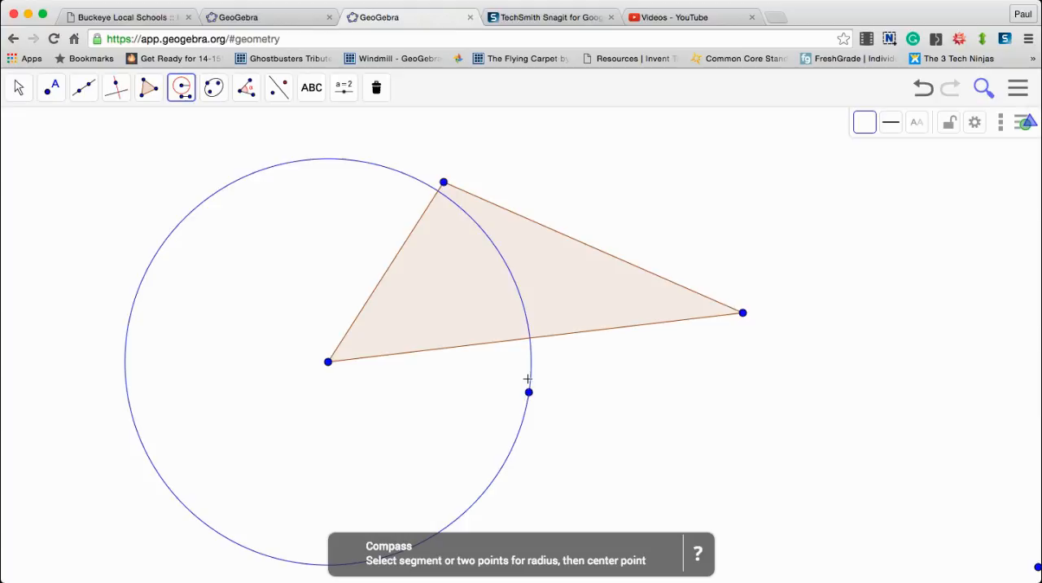
pyautogui.click(742, 313)
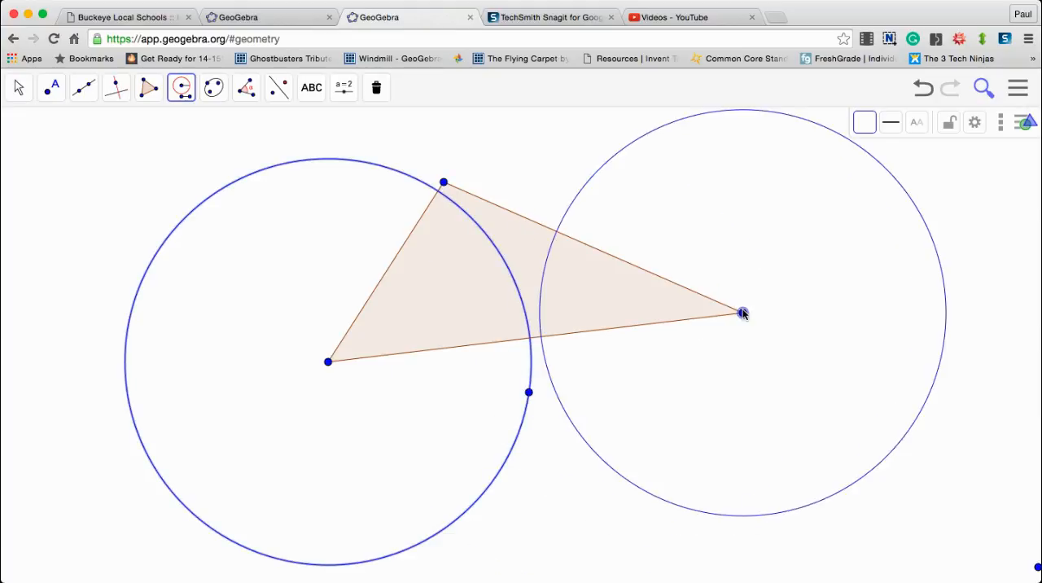
pyautogui.click(864, 122)
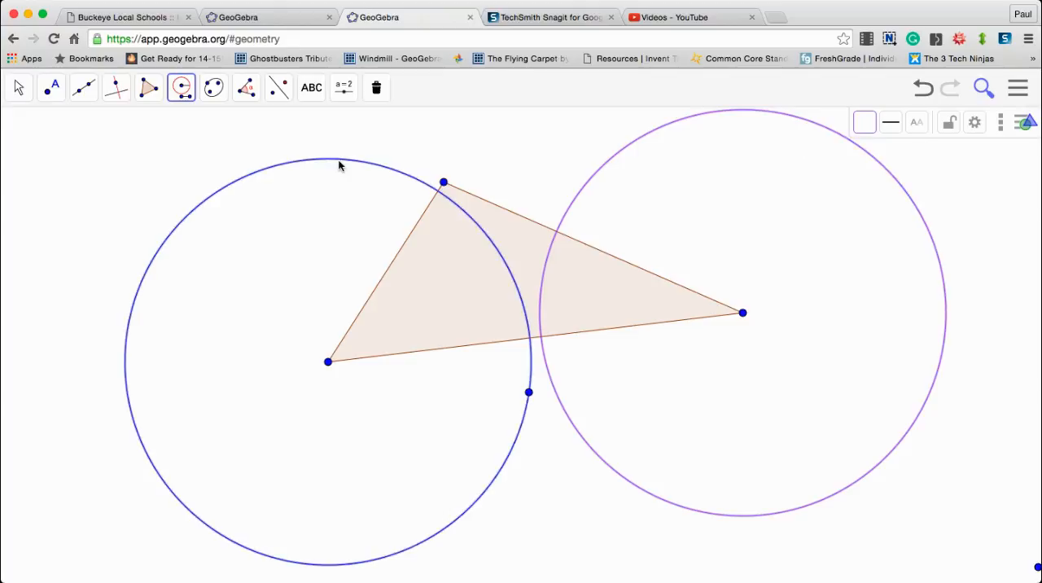
pyautogui.click(18, 87)
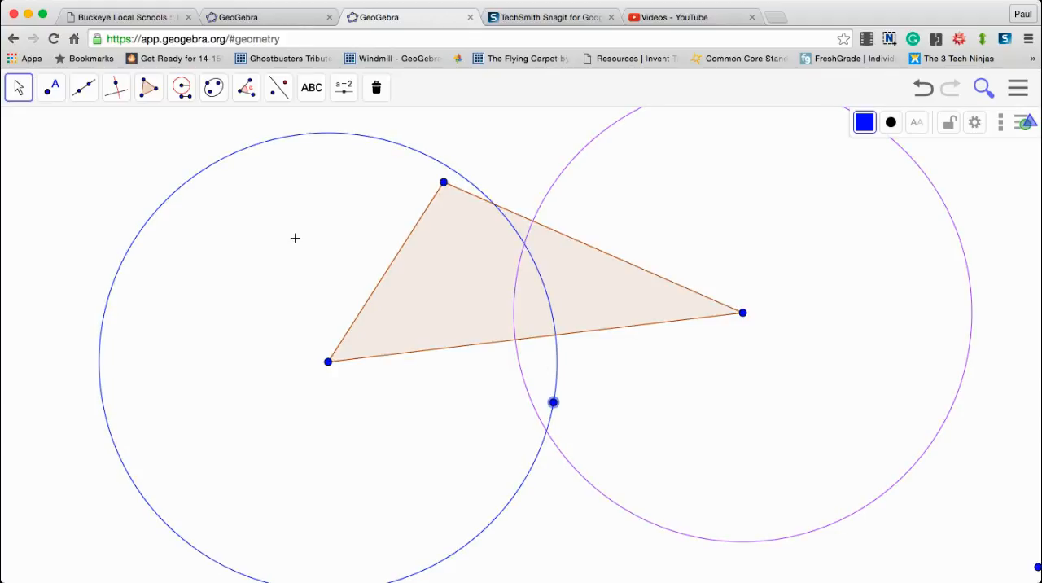
# Step: Mark both circle crossings, join them with a segment, and intersect it with the base
pyautogui.click(51, 87)
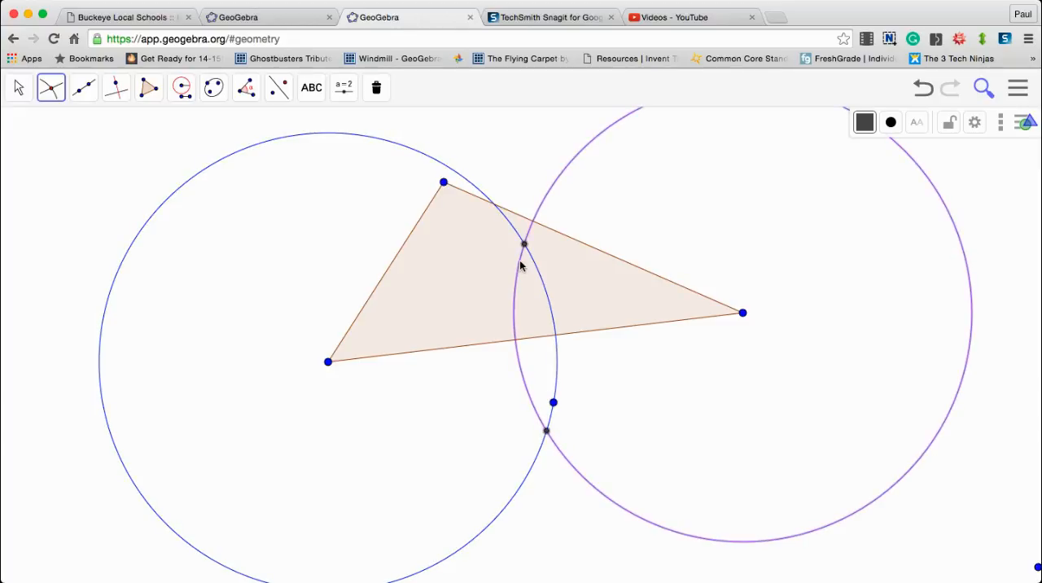
pyautogui.click(83, 87)
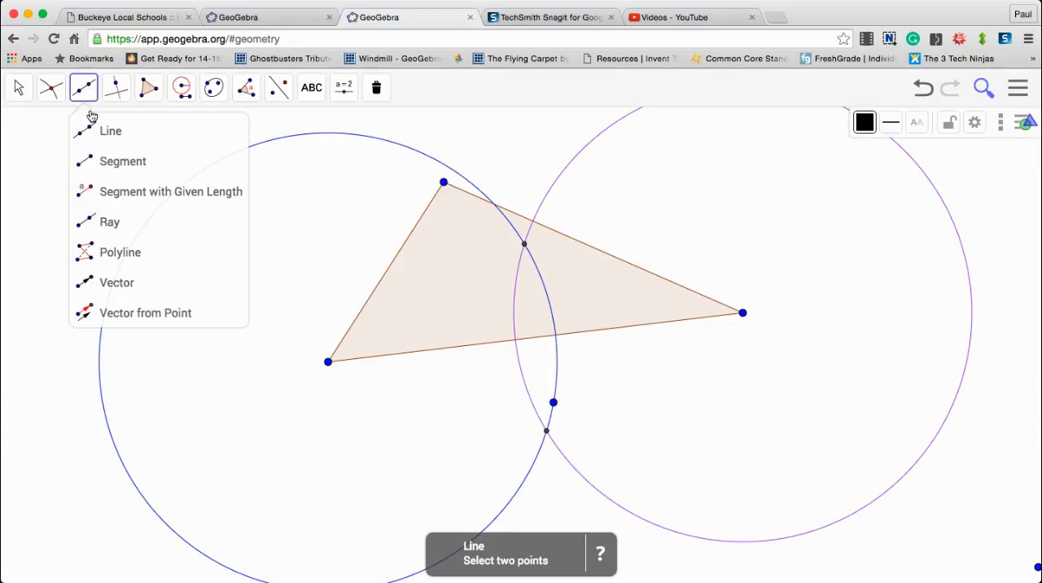
pyautogui.click(123, 161)
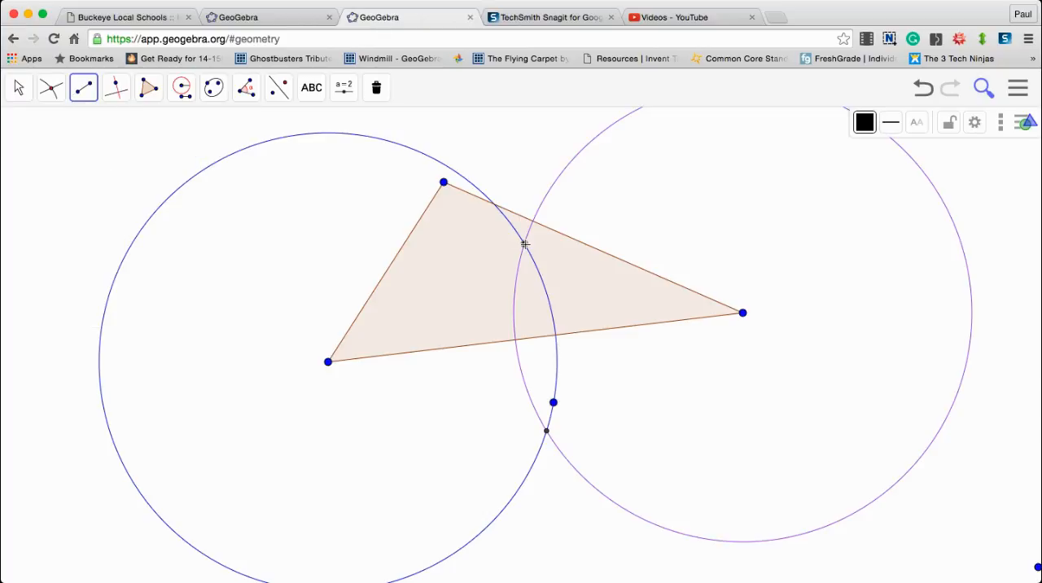
pyautogui.moveTo(525, 242); pyautogui.dragTo(545, 432)
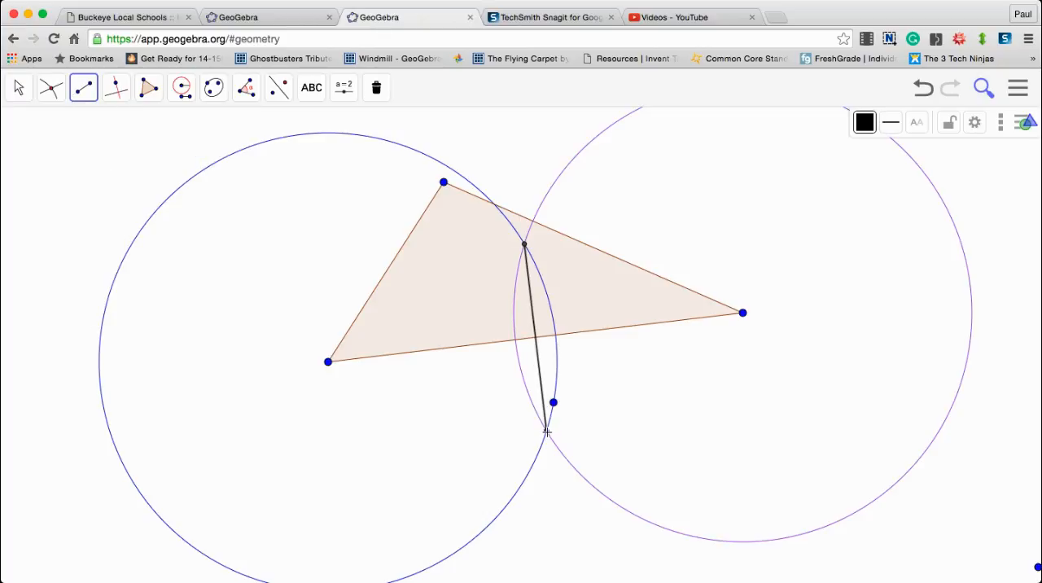
pyautogui.moveTo(547, 376)
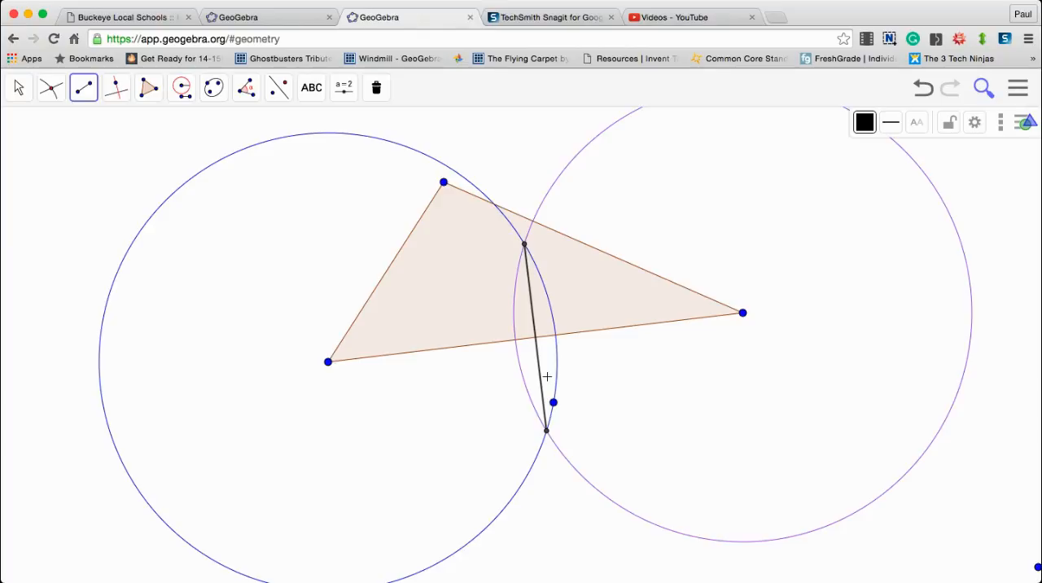
pyautogui.moveTo(95, 76)
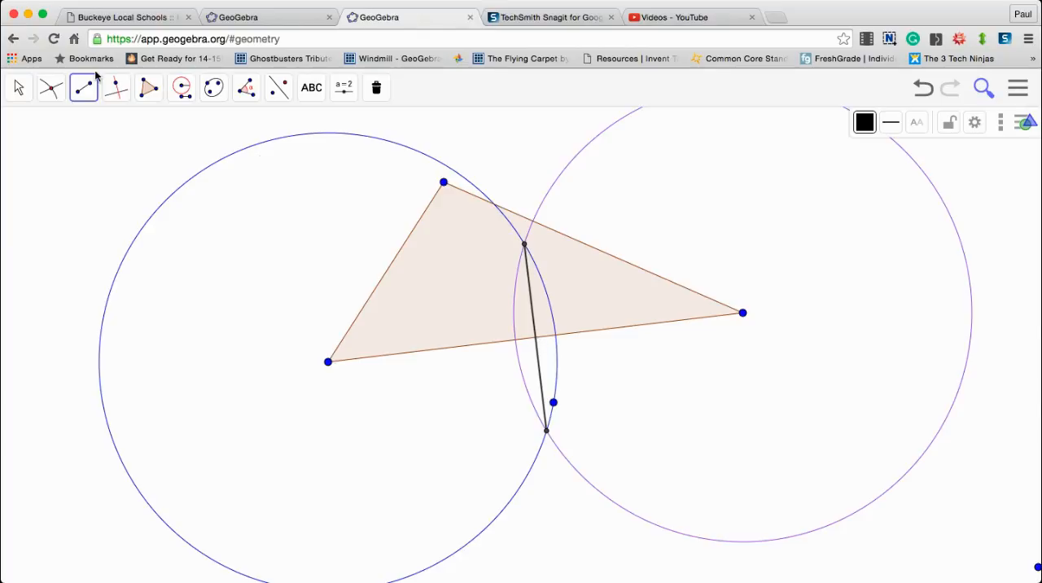
pyautogui.click(49, 87)
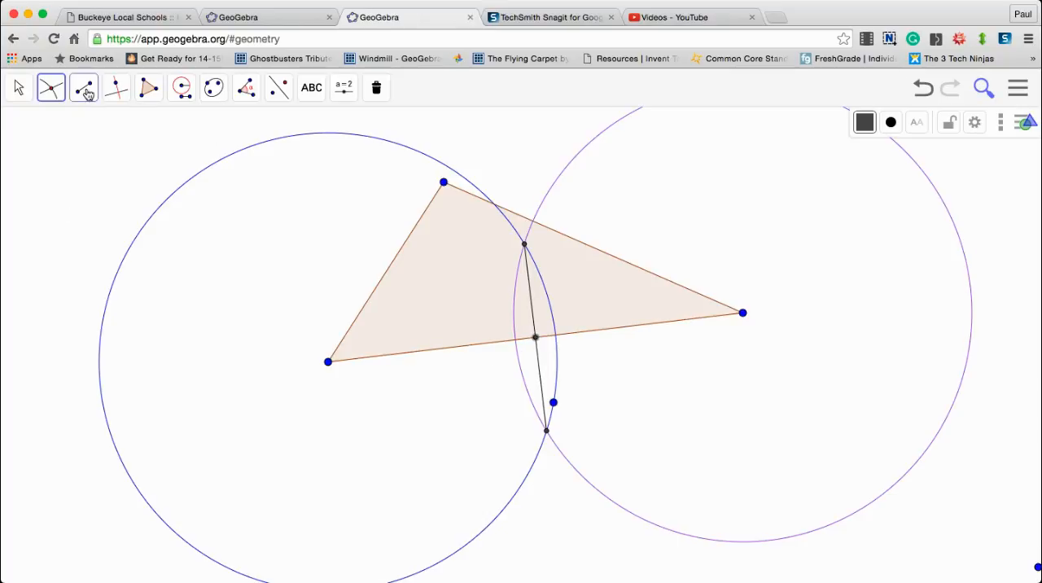
# Step: Use the Segment tool for the green top-vertex-to-base-midpoint median
pyautogui.click(83, 87)
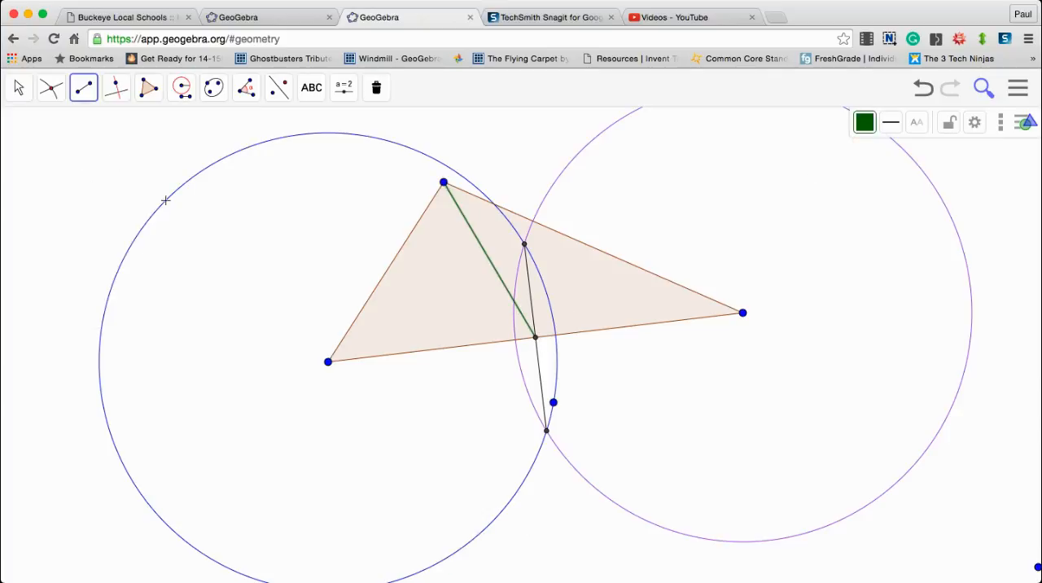
pyautogui.moveTo(153, 205)
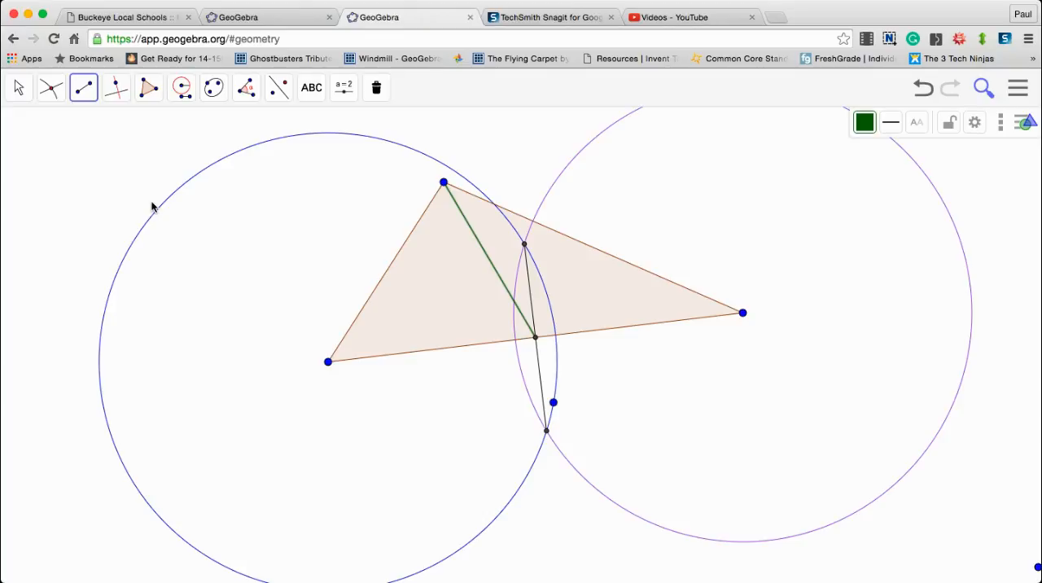
pyautogui.moveTo(537, 340)
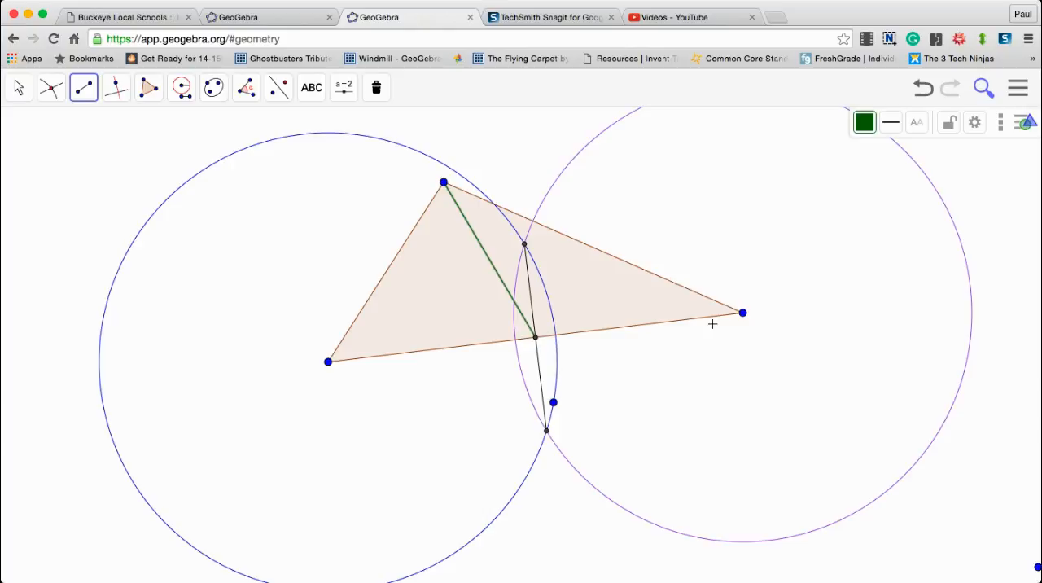
pyautogui.moveTo(287, 233)
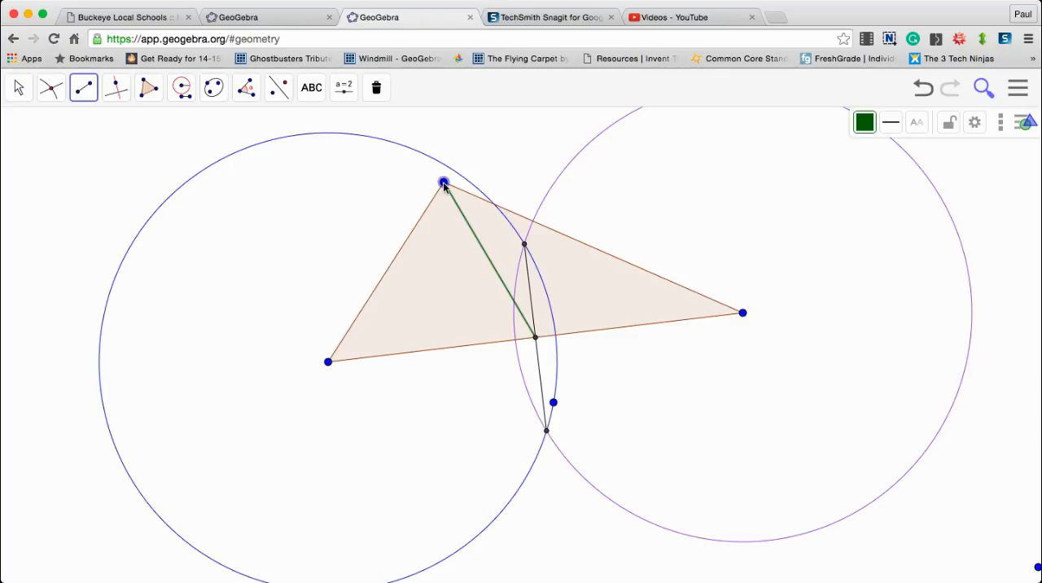
# Step: Copy the blue radius onto the top vertex with Compass, then intersect the two circles
pyautogui.click(182, 87)
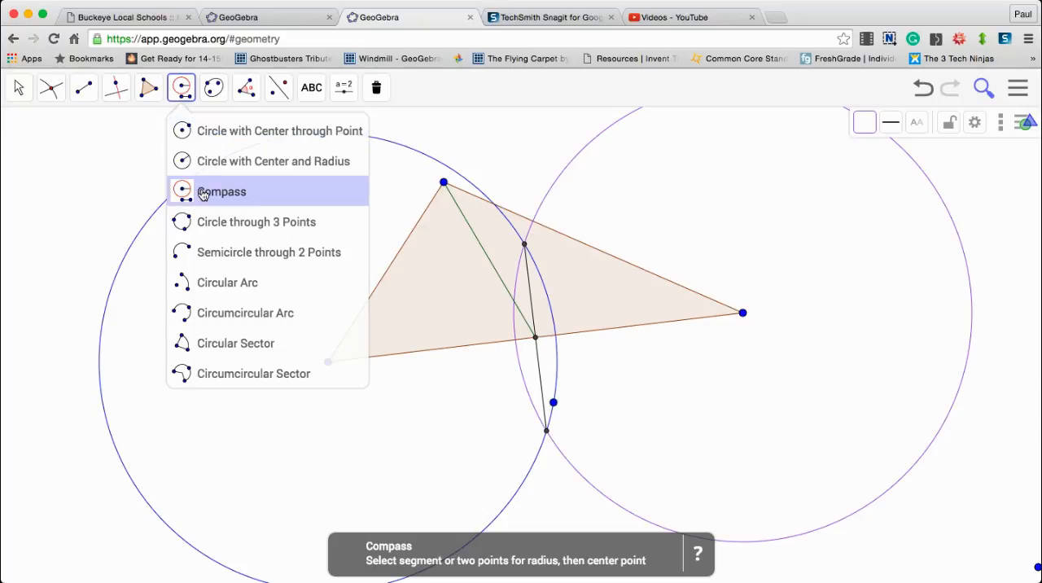
pyautogui.click(221, 192)
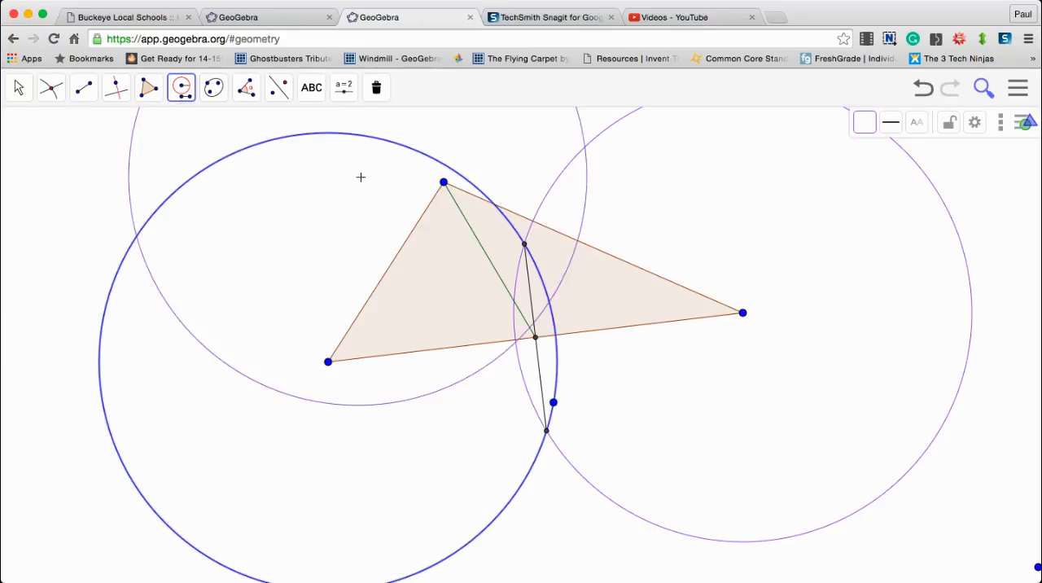
pyautogui.click(864, 122)
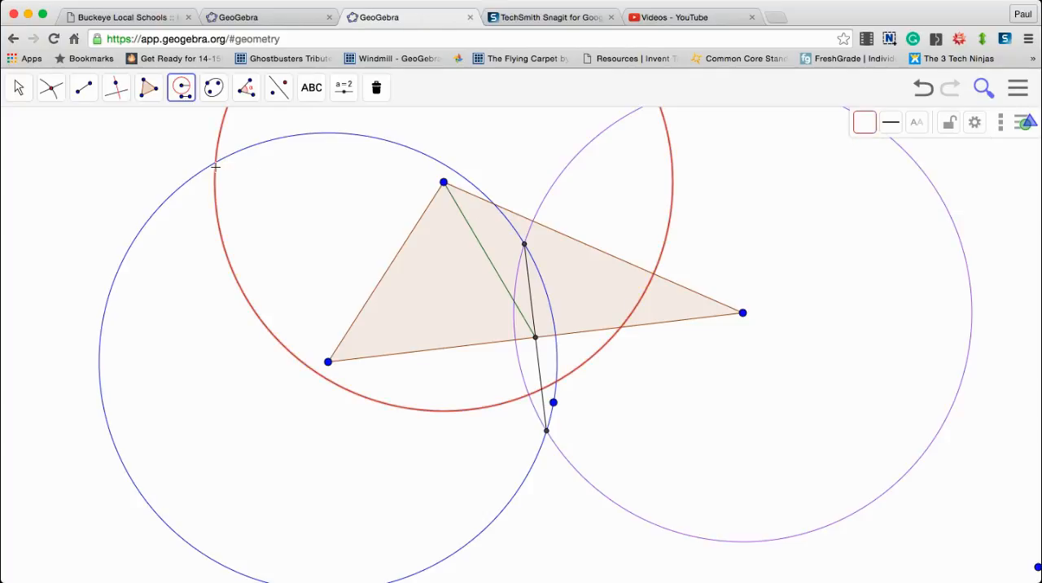
pyautogui.moveTo(182, 203)
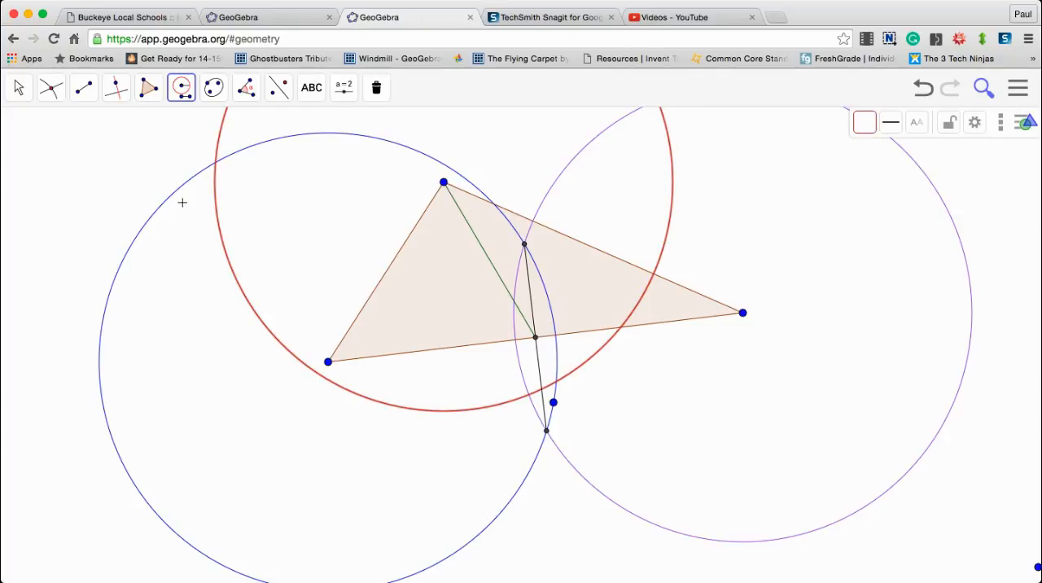
pyautogui.click(49, 87)
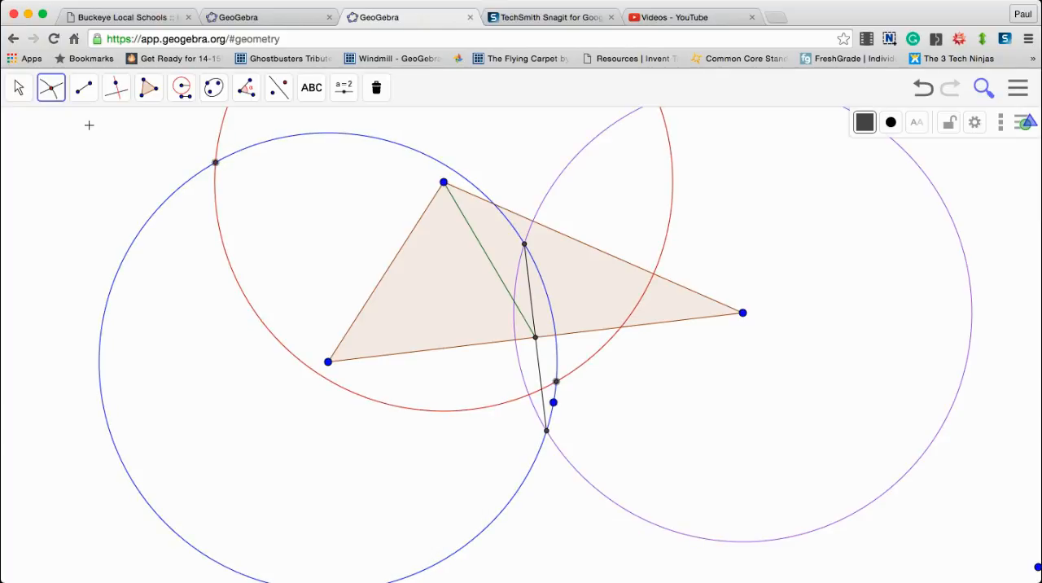
# Step: Join the red–blue circle crossings with a segment and mark where it meets the left side
pyautogui.click(84, 87)
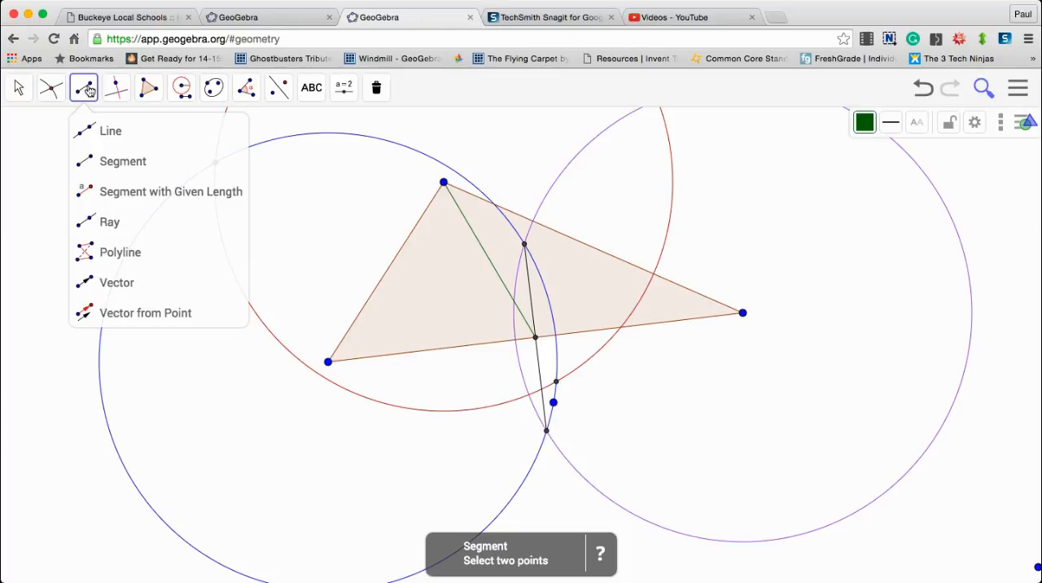
pyautogui.click(123, 160)
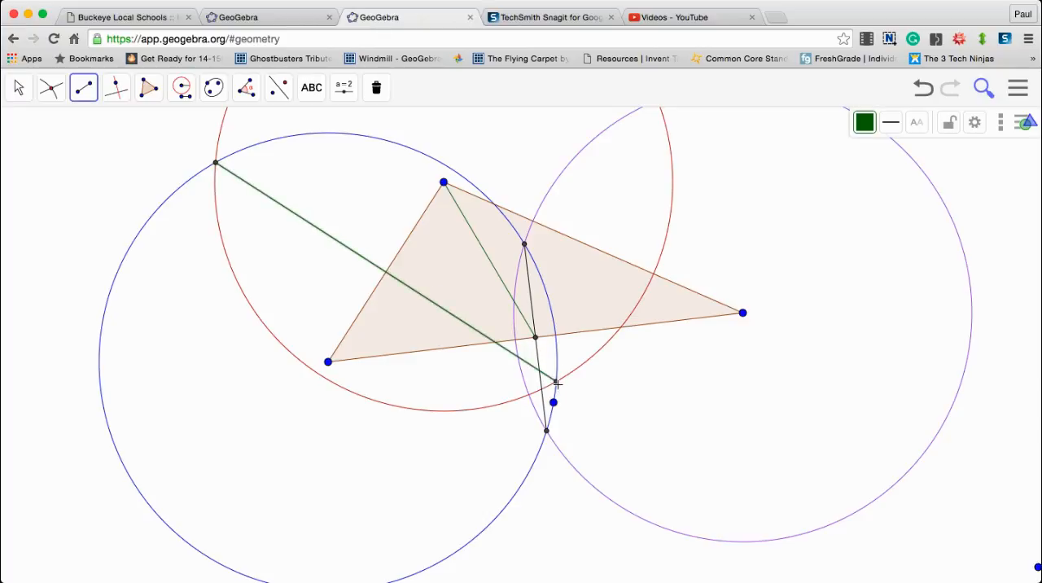
pyautogui.click(864, 122)
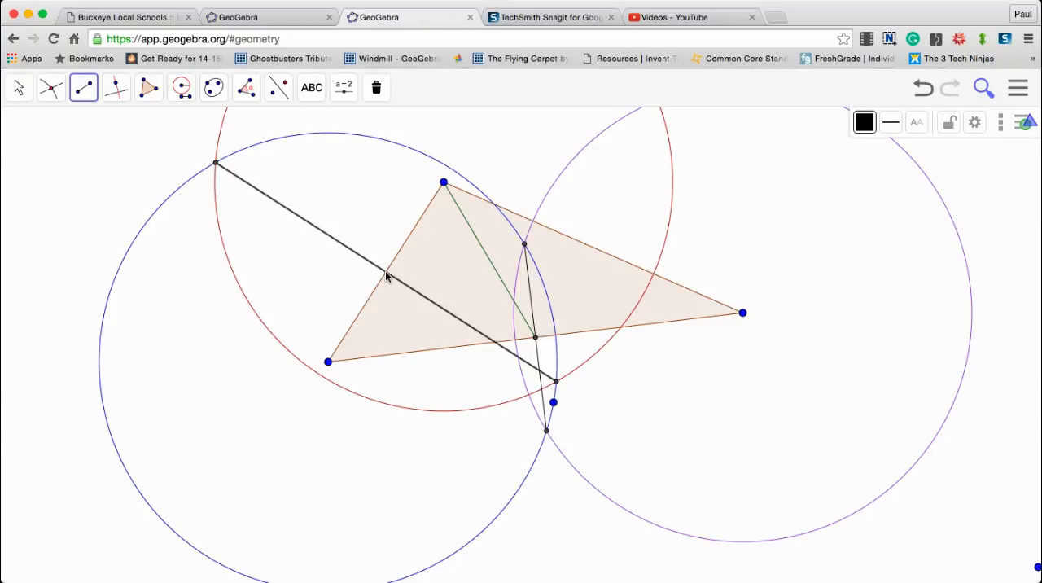
pyautogui.click(51, 87)
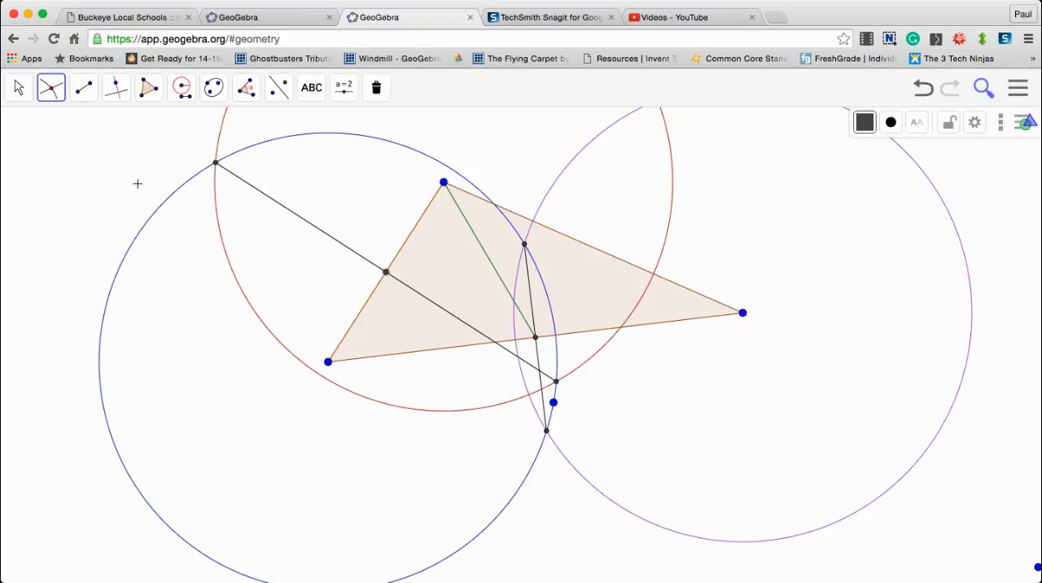
pyautogui.moveTo(58, 164)
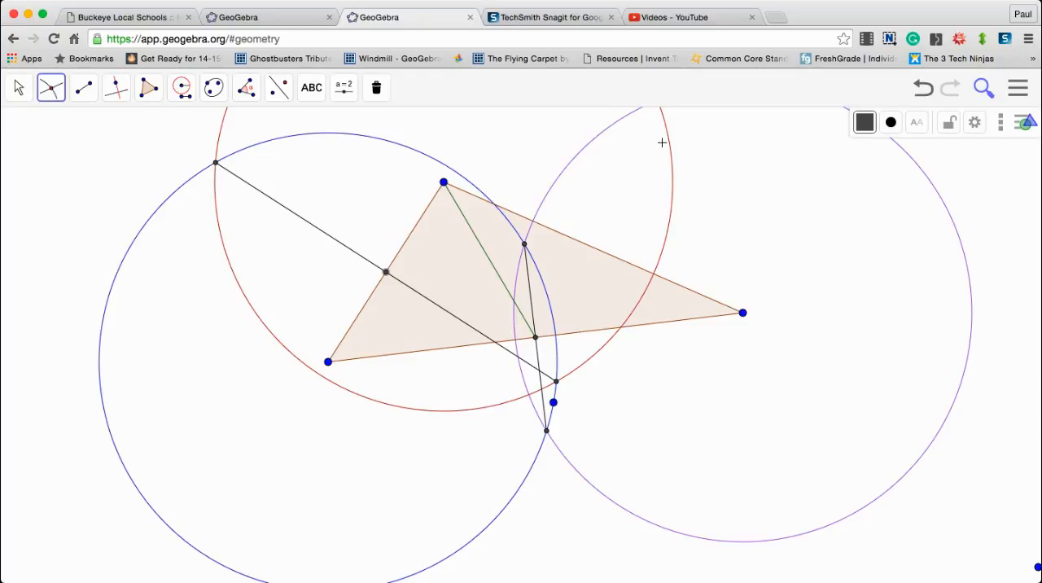
pyautogui.moveTo(667, 191)
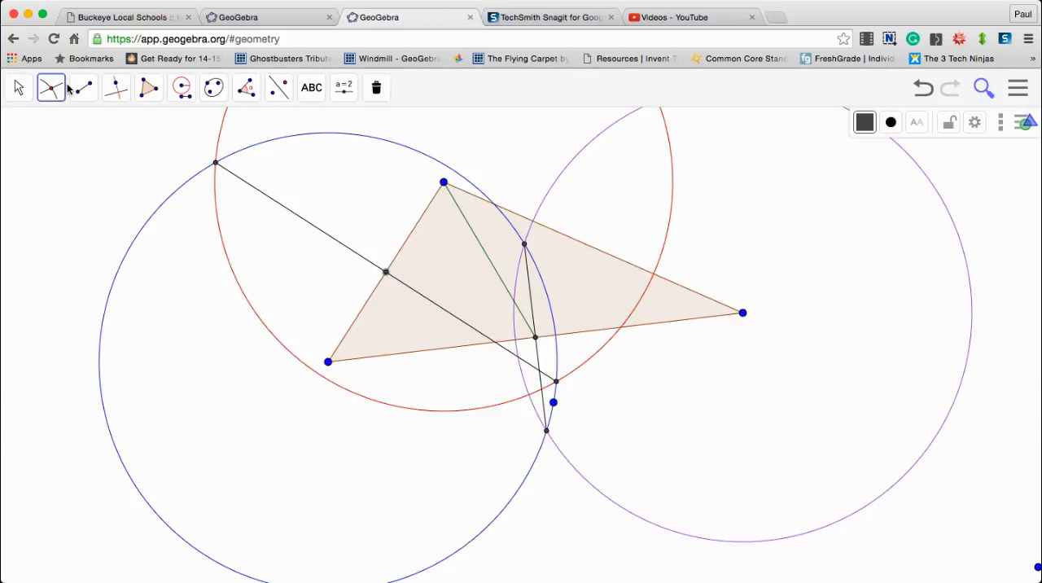
# Step: Mark the red–purple crossings, join them with a segment, and intersect it with the right side
pyautogui.click(51, 87)
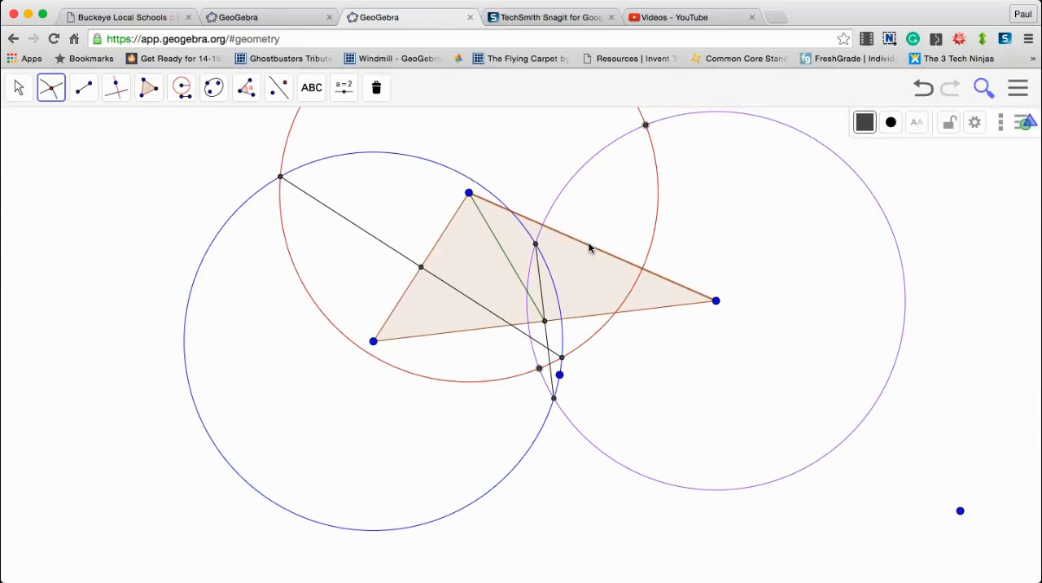
pyautogui.click(83, 88)
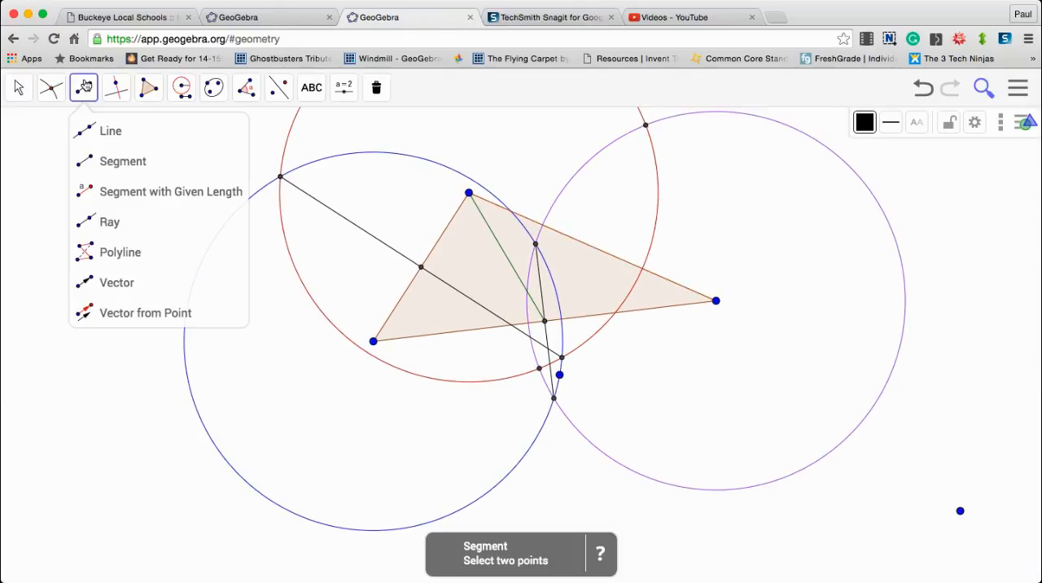
pyautogui.click(123, 161)
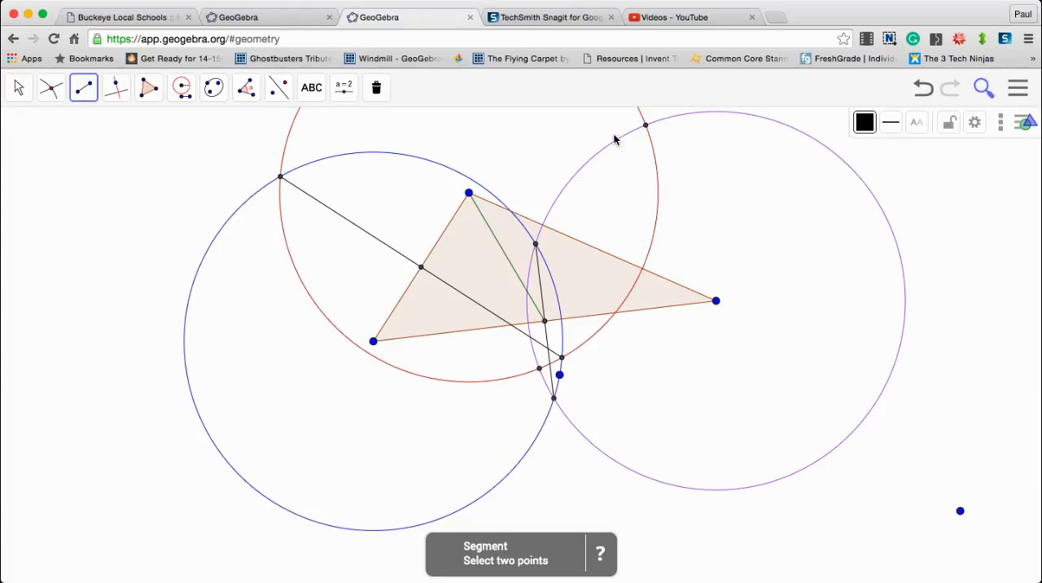
pyautogui.click(562, 358)
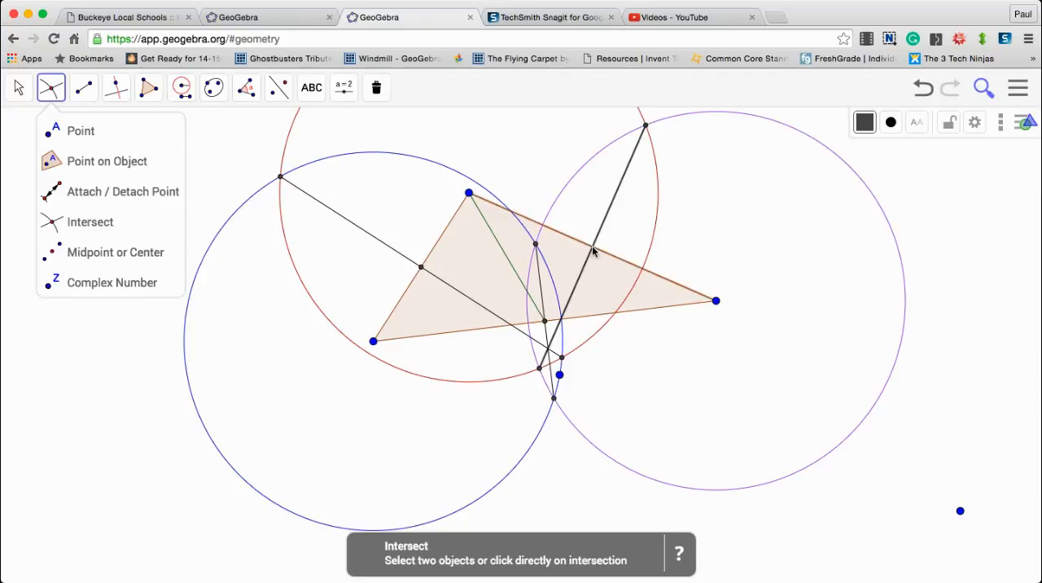
pyautogui.click(591, 245)
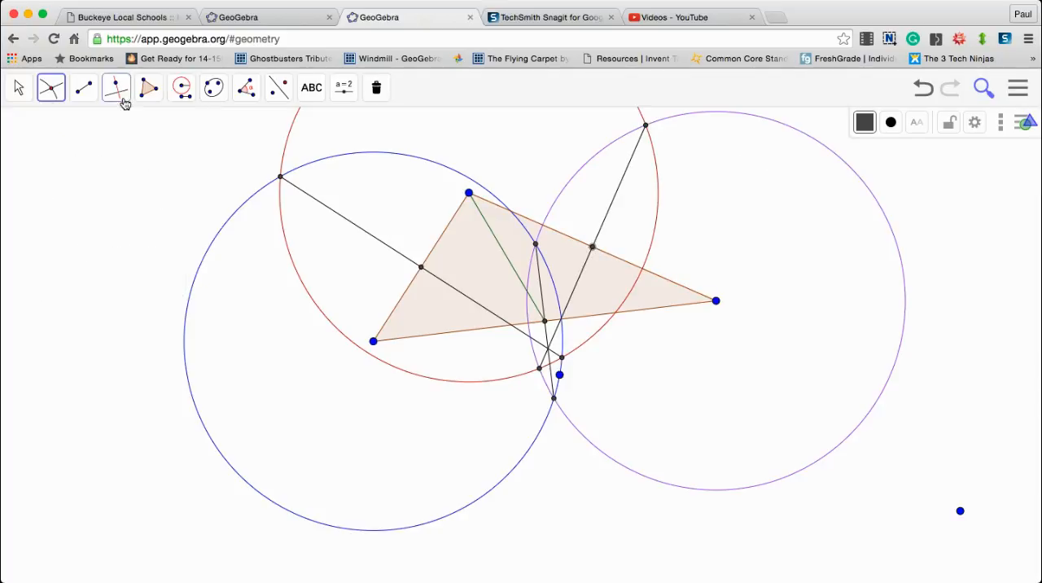
# Step: Draw the left and right vertex medians in green and mark their common crossing
pyautogui.click(84, 87)
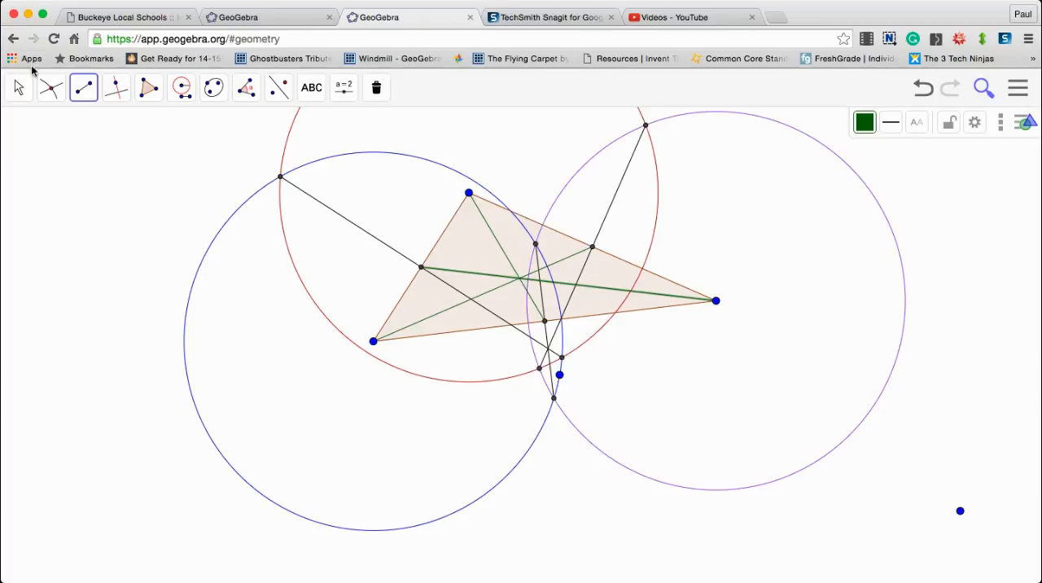
pyautogui.click(50, 87)
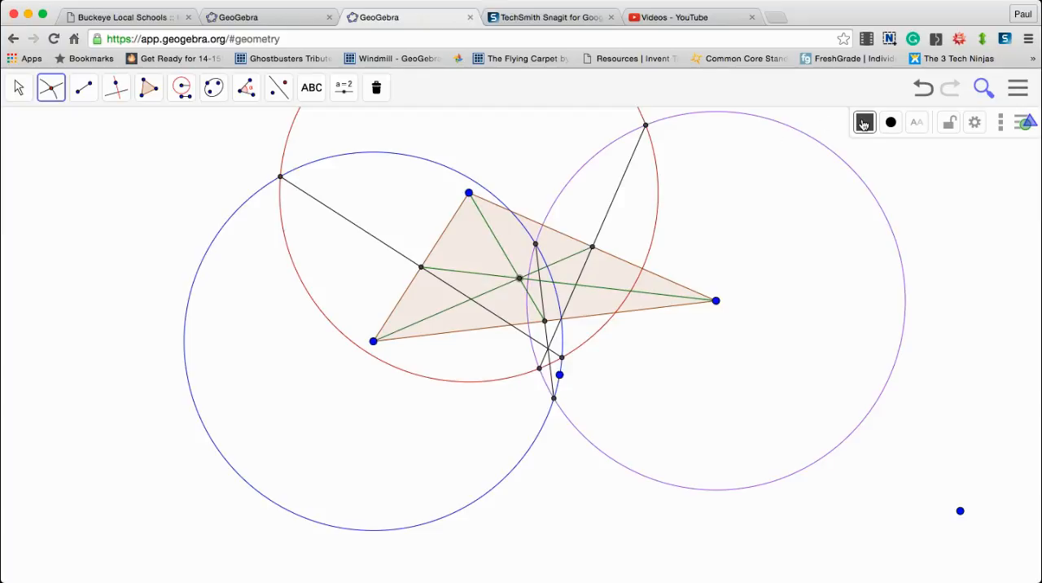
# Step: Colour the centroid point dark green from the style bar swatch
pyautogui.click(865, 122)
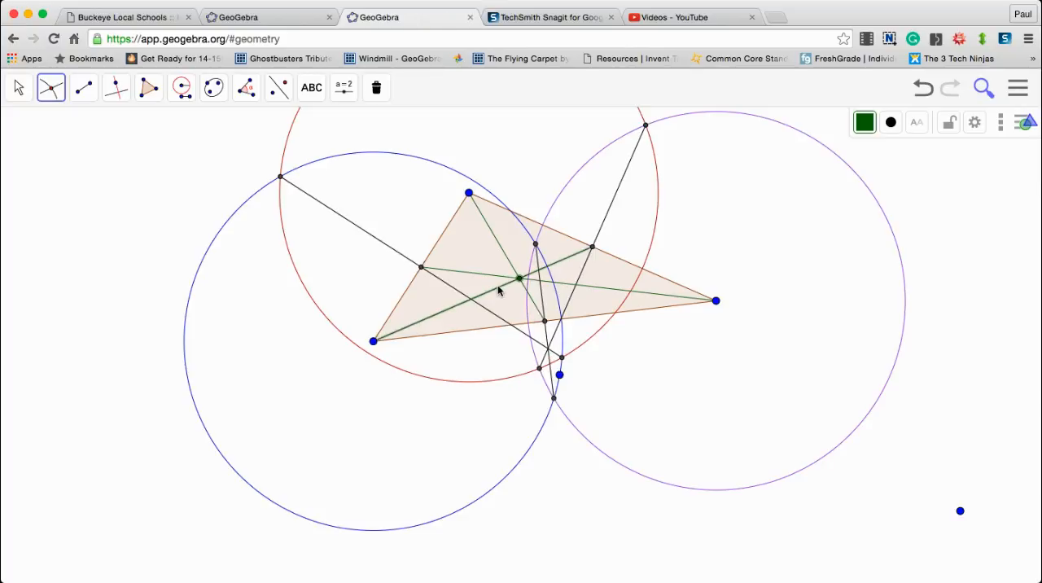
pyautogui.moveTo(402, 306)
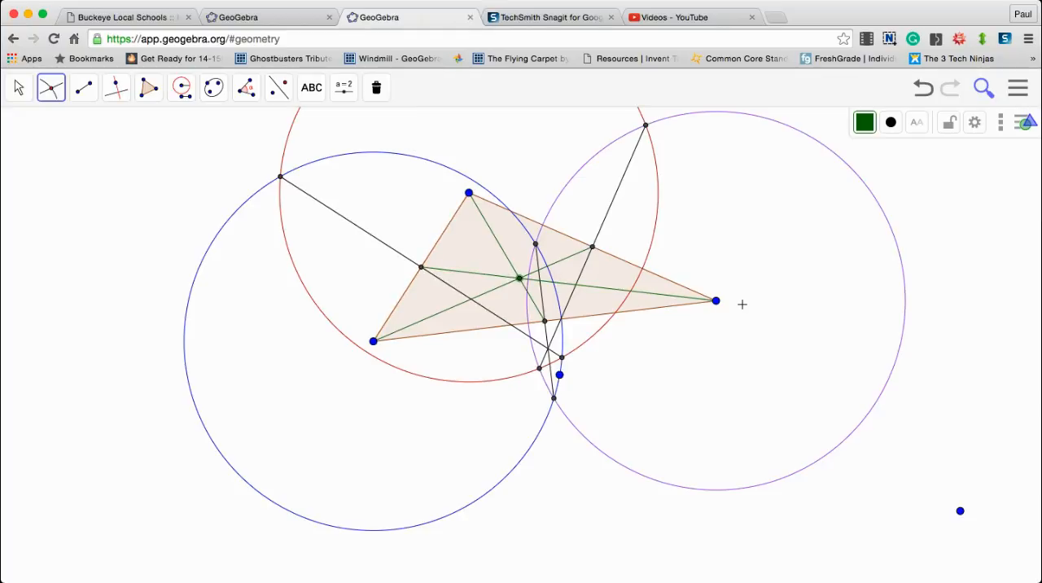
pyautogui.moveTo(783, 405)
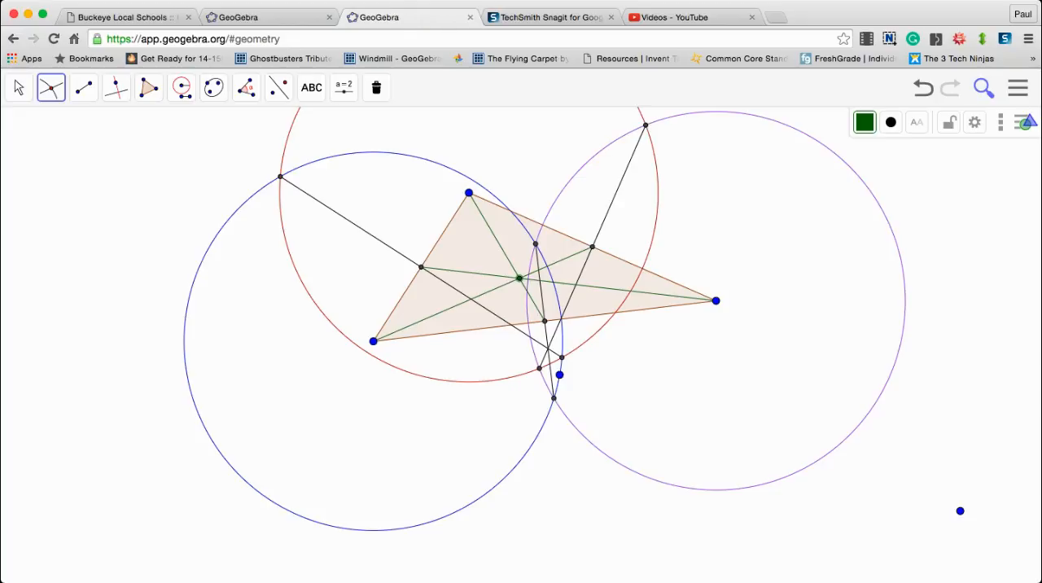
pyautogui.moveTo(750, 110)
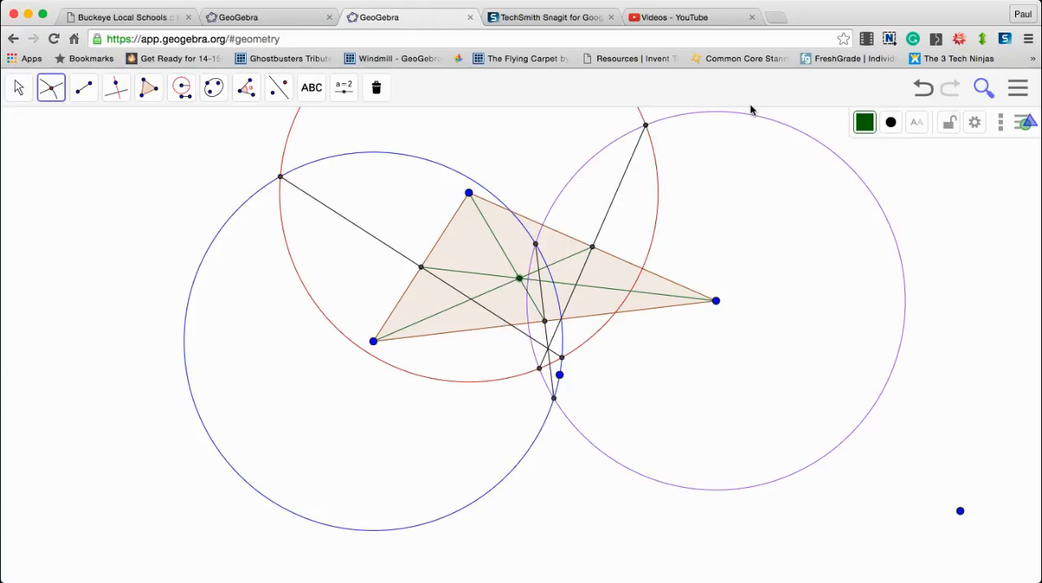